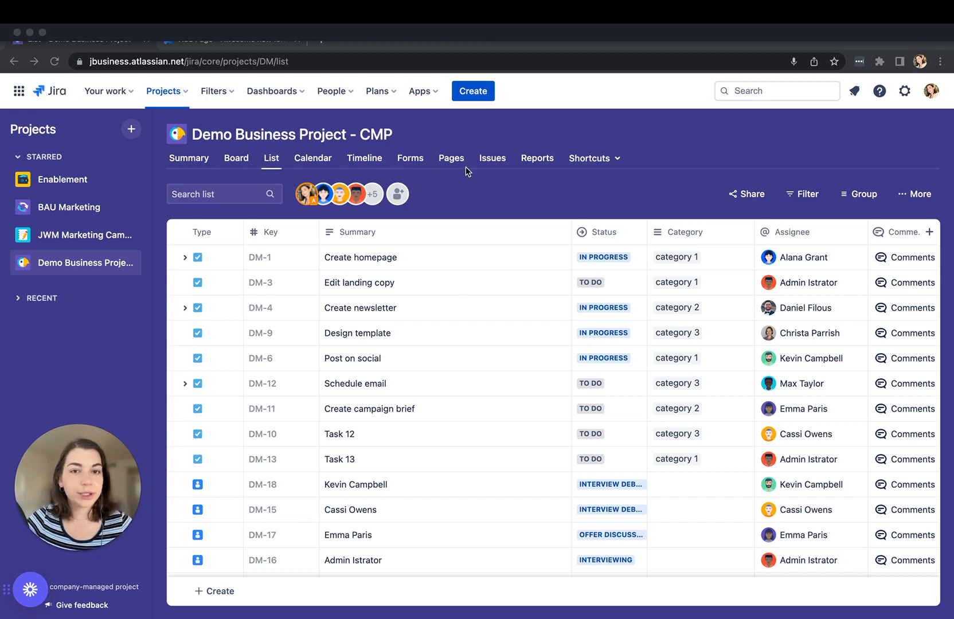
pyautogui.moveTo(272, 162)
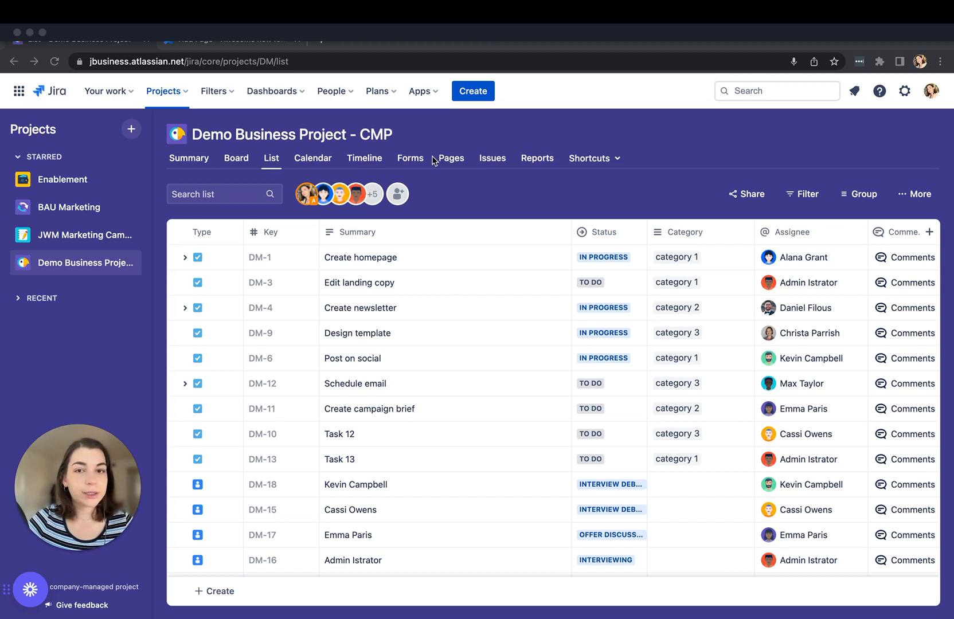
pyautogui.moveTo(103, 191)
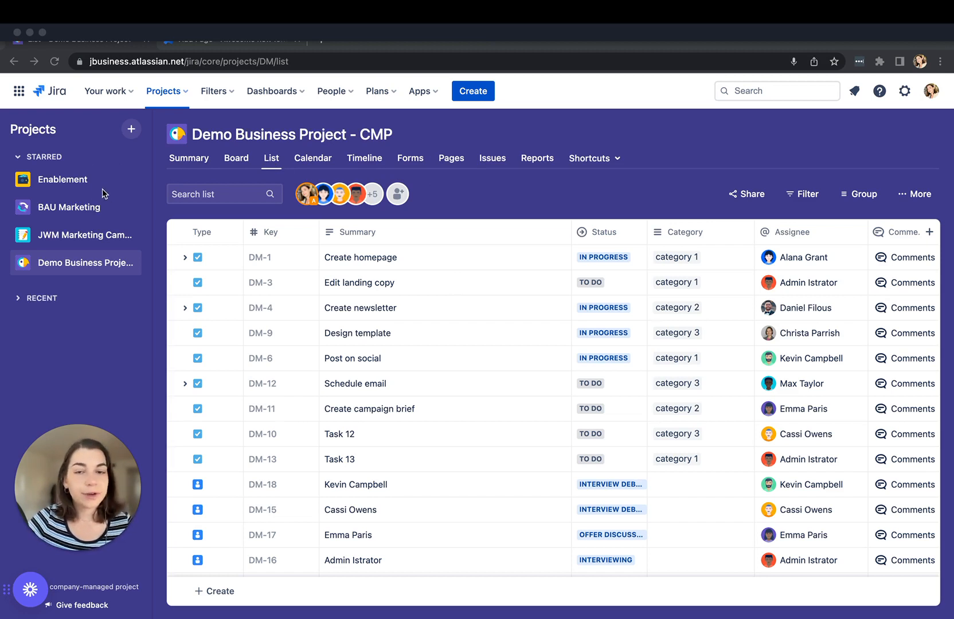
pyautogui.moveTo(115, 144)
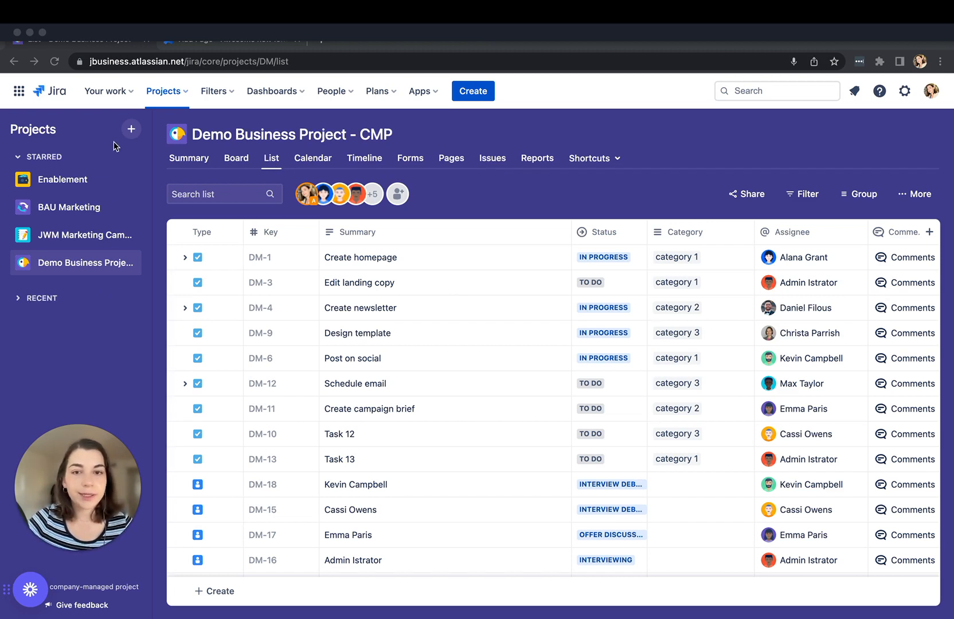
pyautogui.moveTo(60, 171)
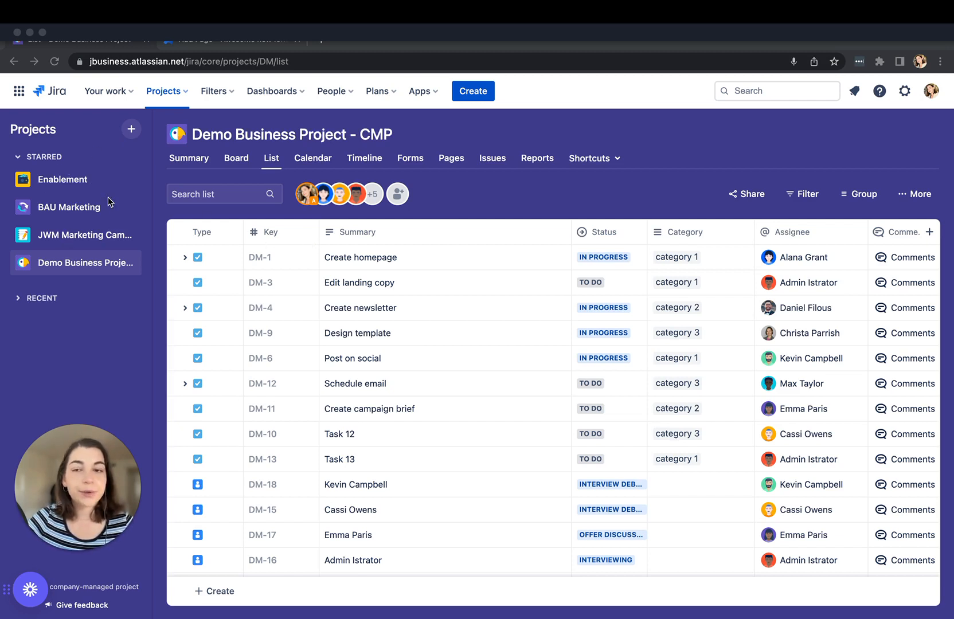
pyautogui.moveTo(340, 302)
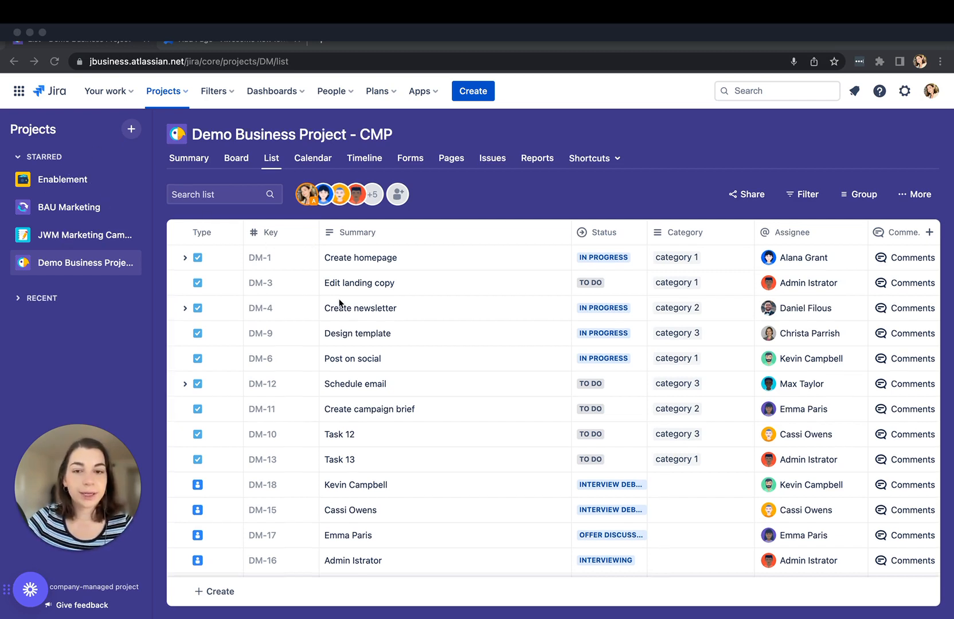
# Review DM-11 'Create campaign brief' beside the list, then bring up the Confluence draft with the embedded form.
pyautogui.scroll(-3)
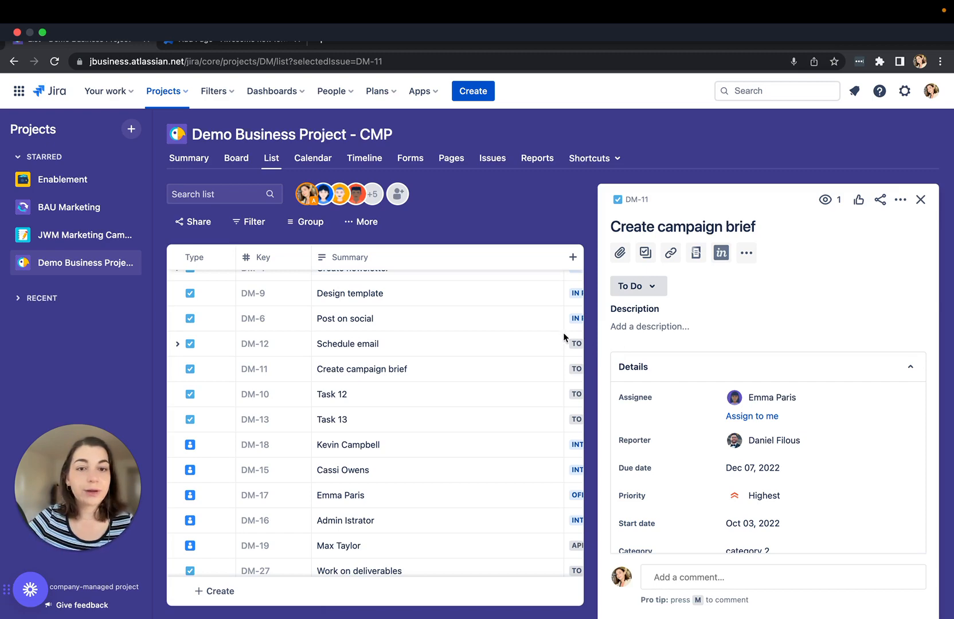
pyautogui.moveTo(297, 389)
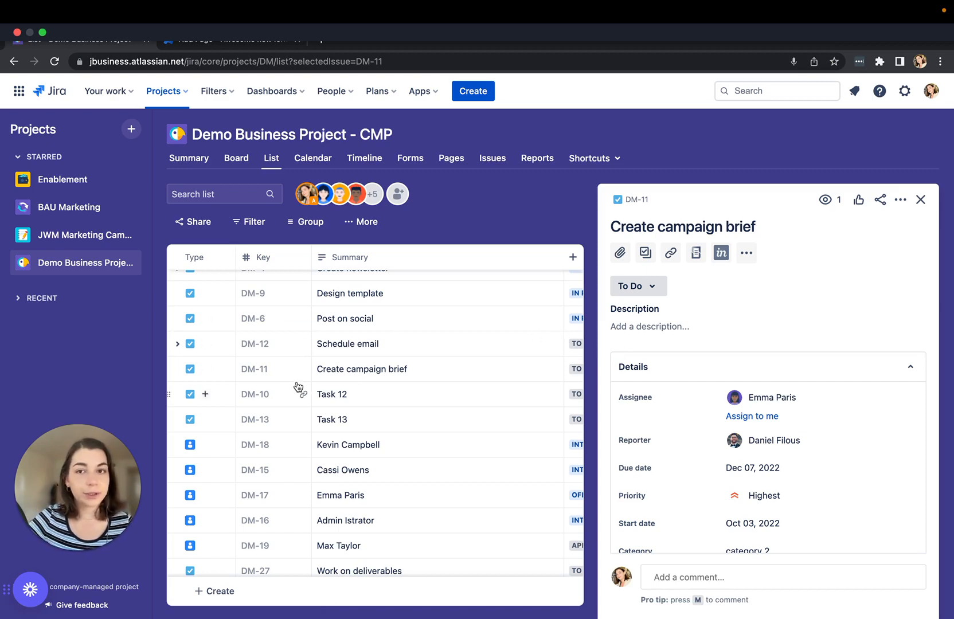
pyautogui.click(231, 39)
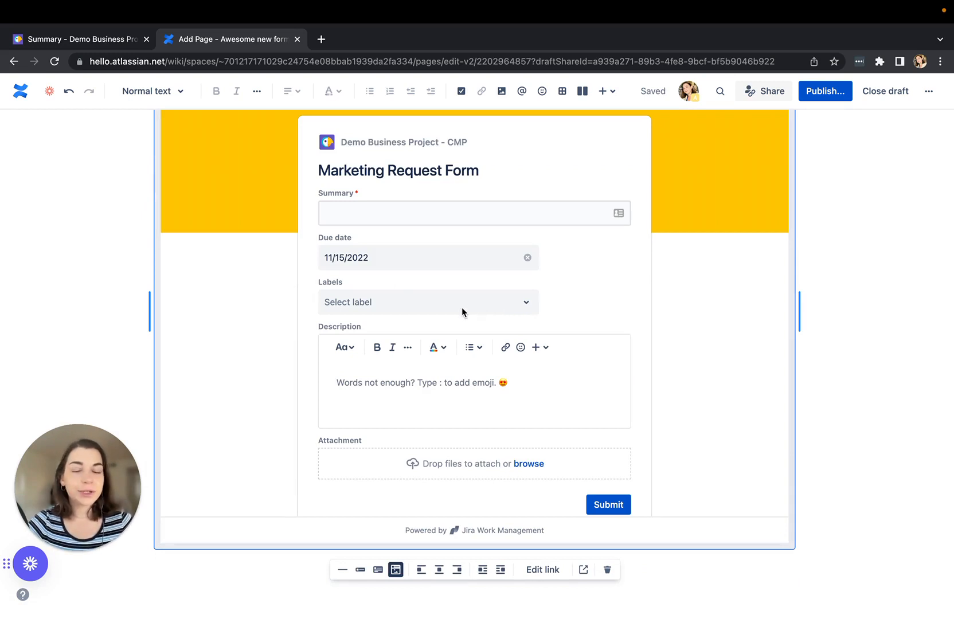
# Return to Demo Business Project's summary in Jira, leaving the Confluence draft open.
pyautogui.click(78, 39)
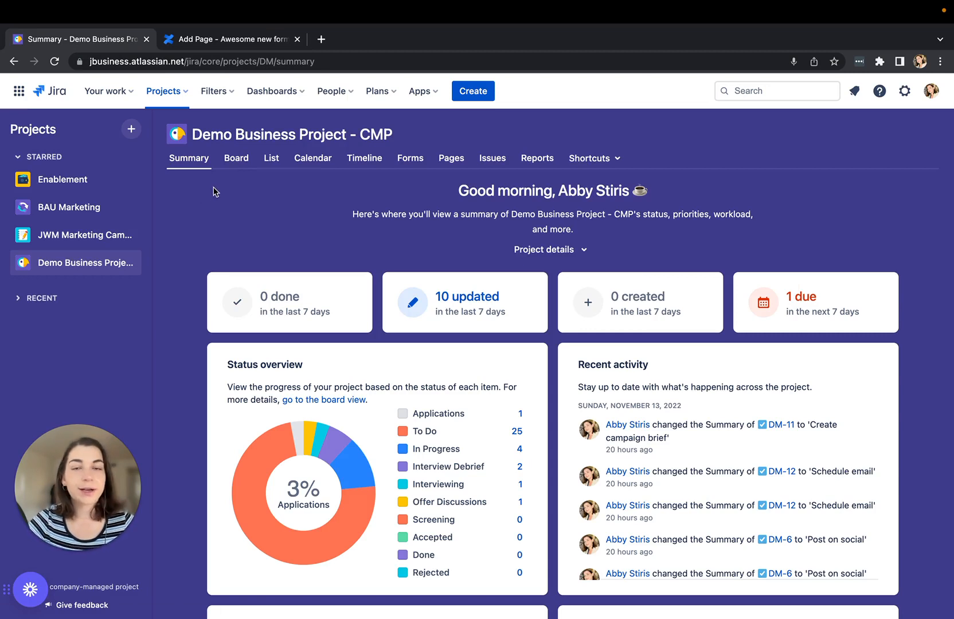
pyautogui.moveTo(221, 194)
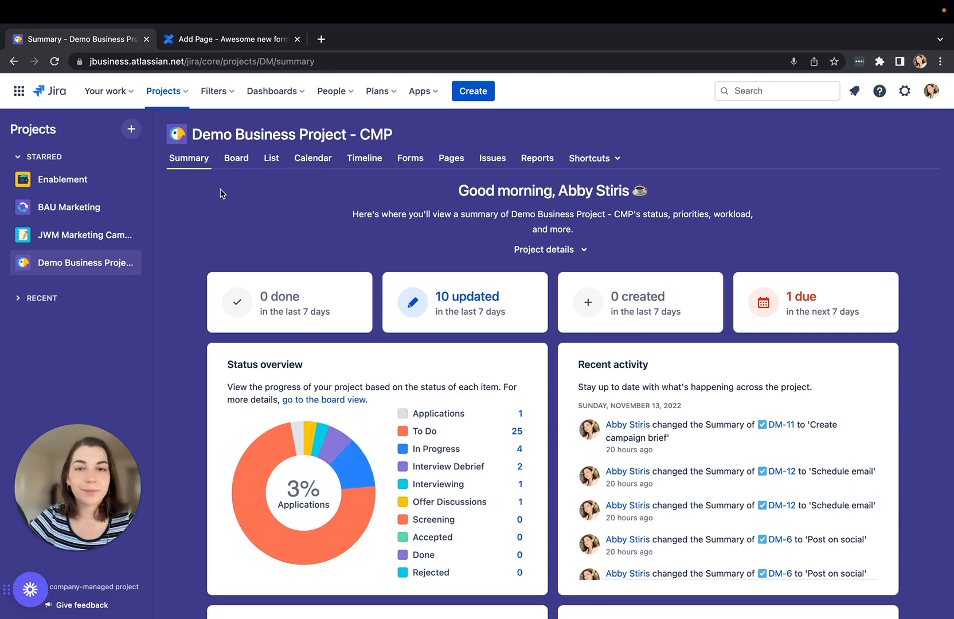